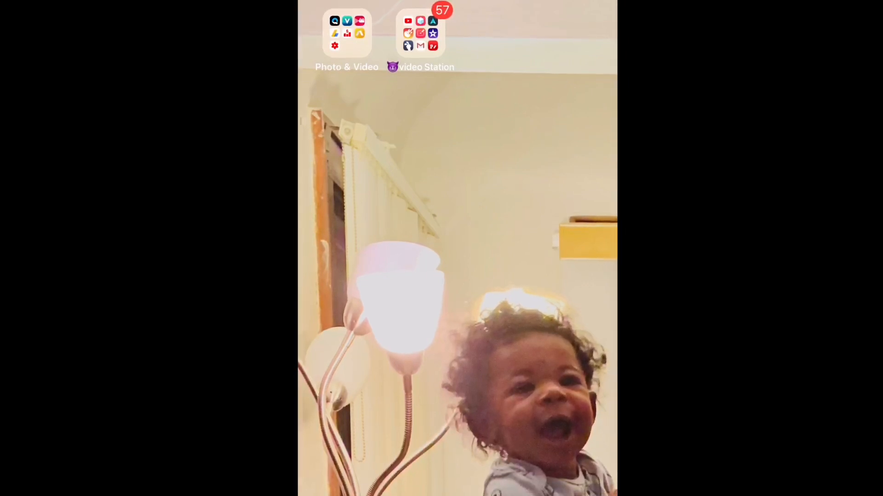
Launch TweakBox from the video Station folder and dismiss the reward pop-up ad.
left_click(420, 33)
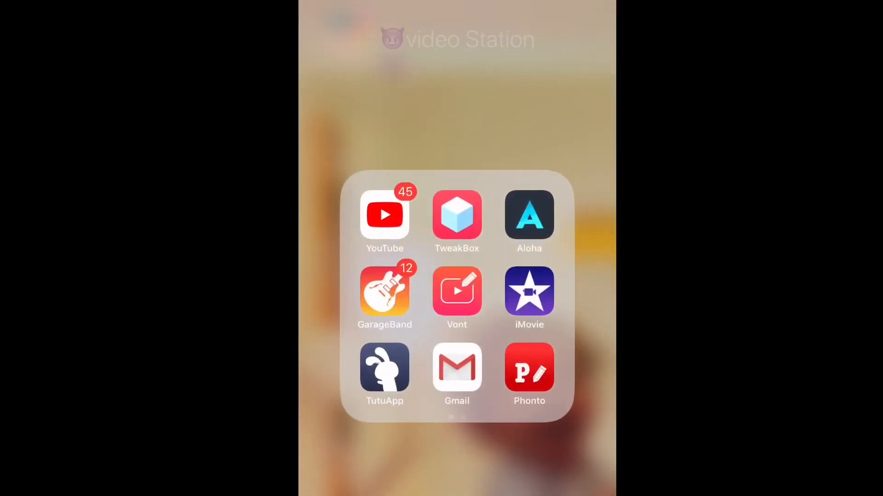
left_click(457, 215)
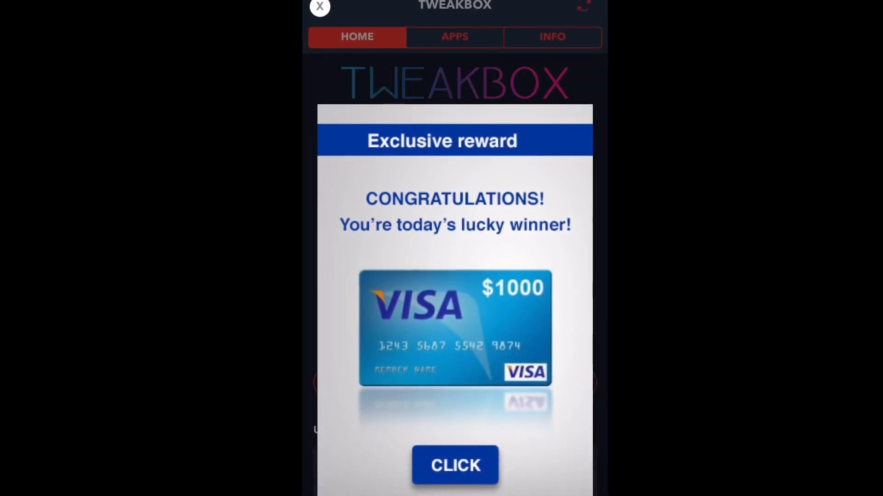
left_click(320, 7)
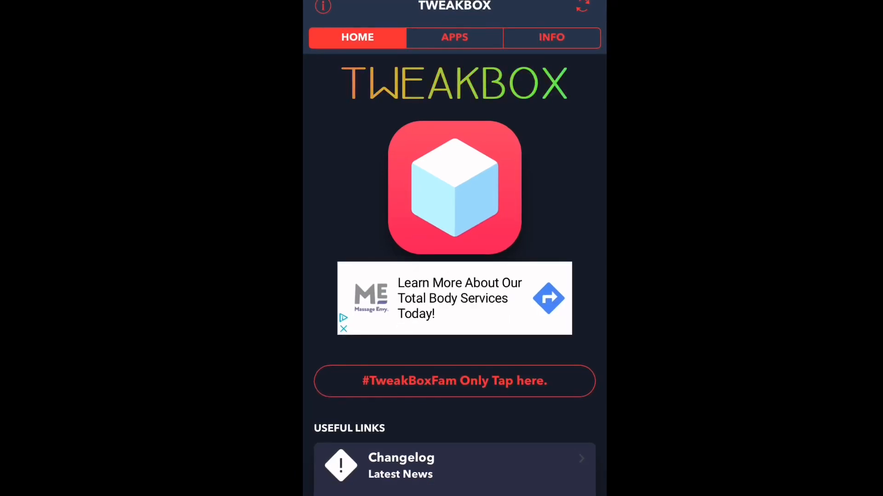
Browse the Tweakbox Apps category down to MovieBox and return to the list.
left_click(454, 37)
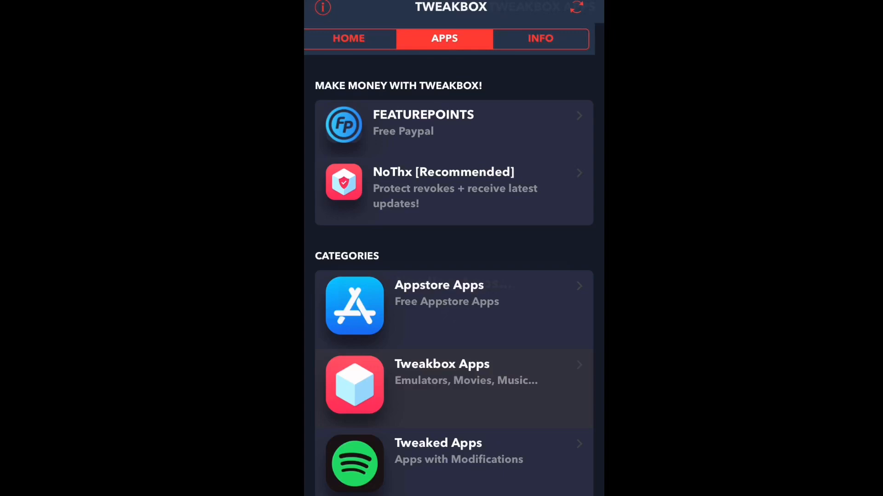
left_click(441, 364)
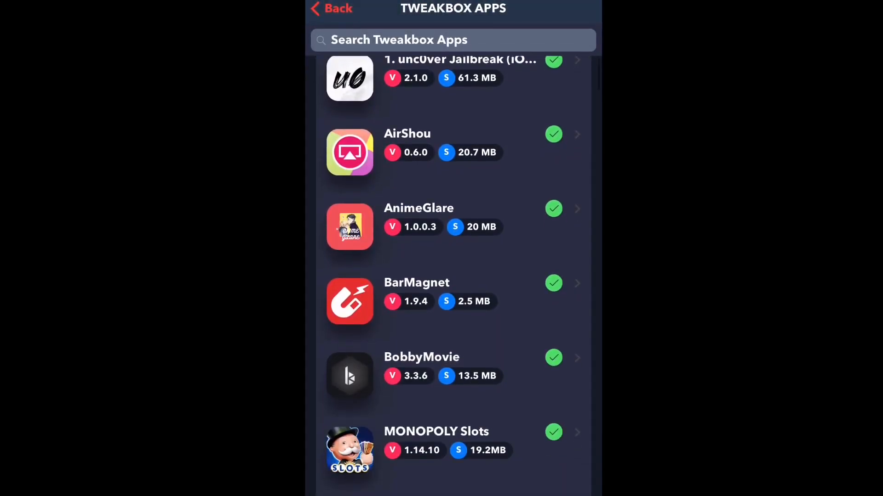
scroll("down", 3)
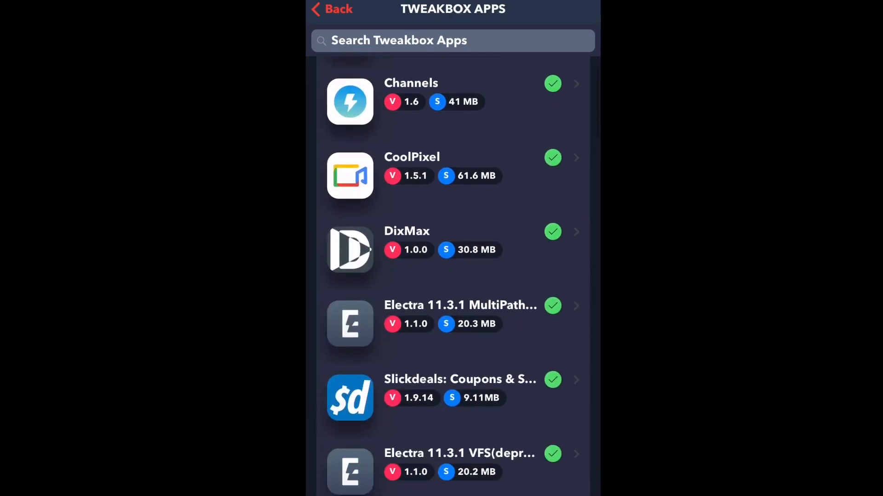
scroll("down", 3)
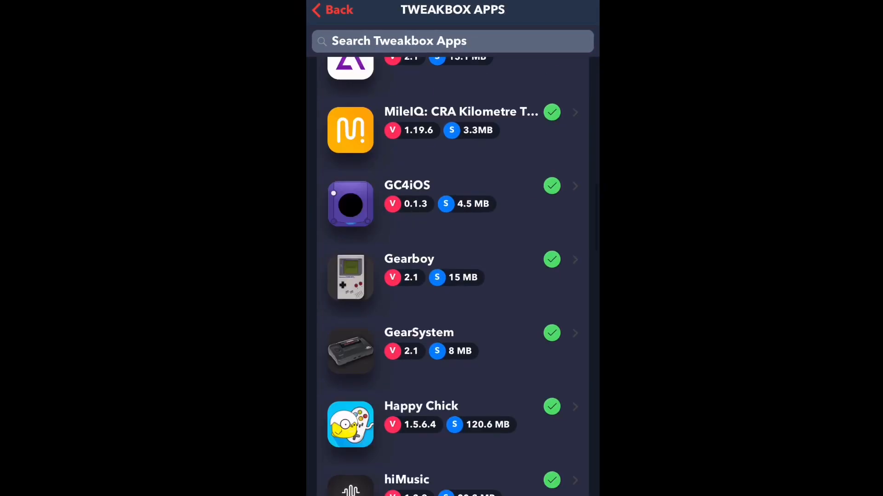
scroll("down", 3)
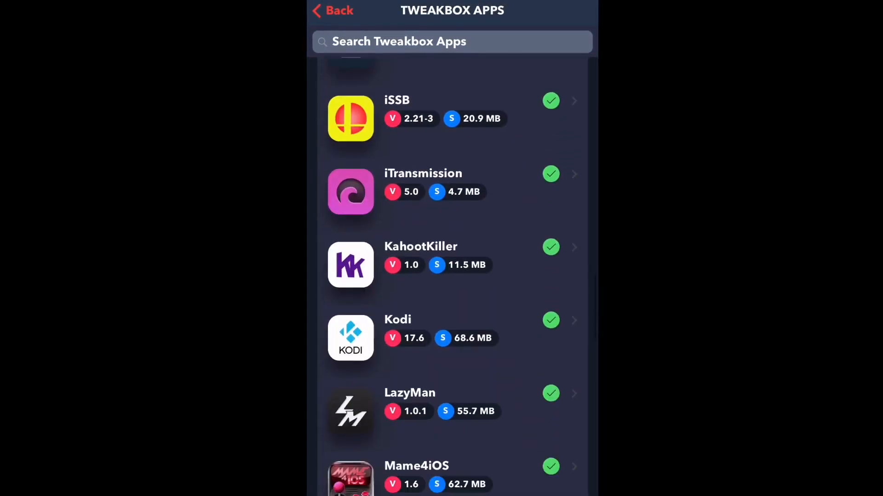
scroll("down", 3)
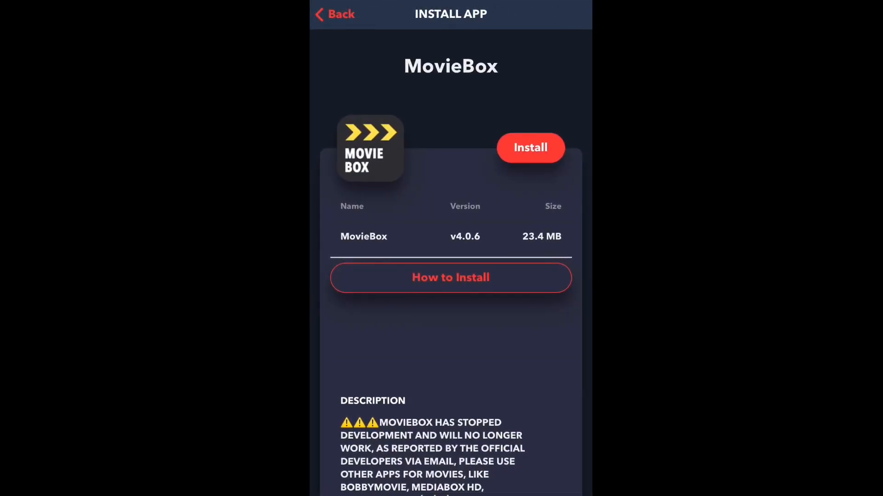
left_click(335, 13)
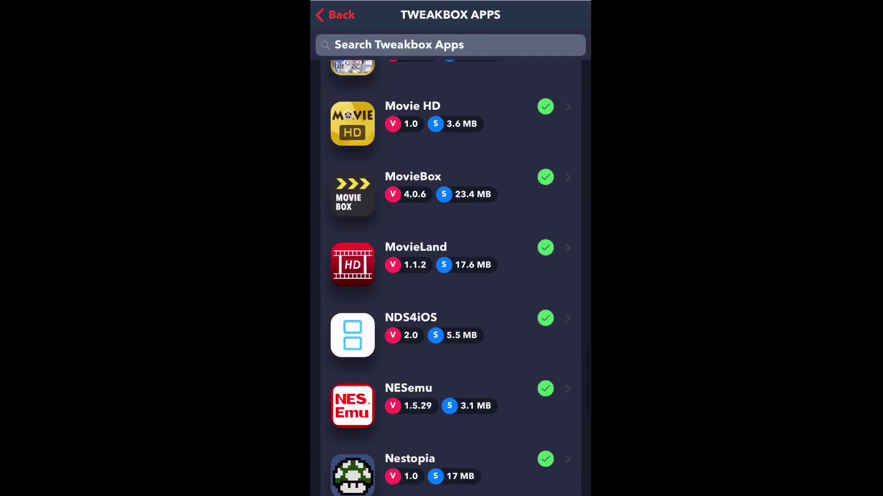
Search 'Bo' to reach the BobbyMovie install page, then return to the home screen.
scroll("up", 3)
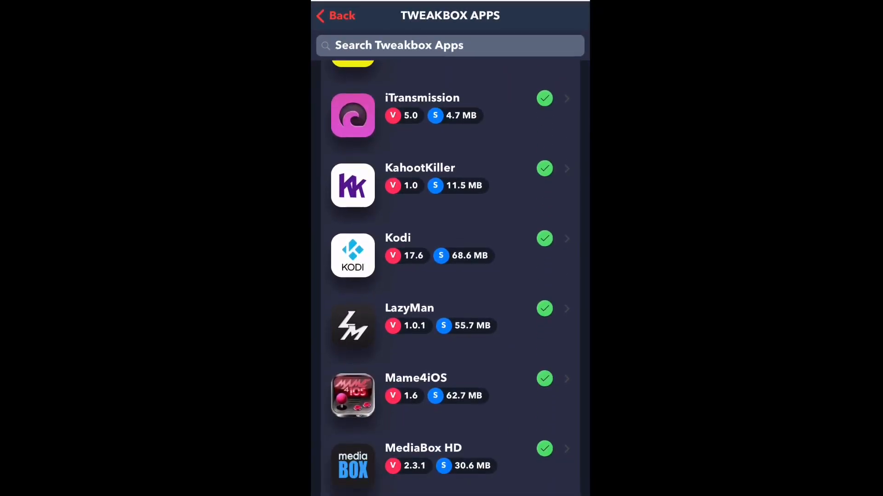
type("Bo")
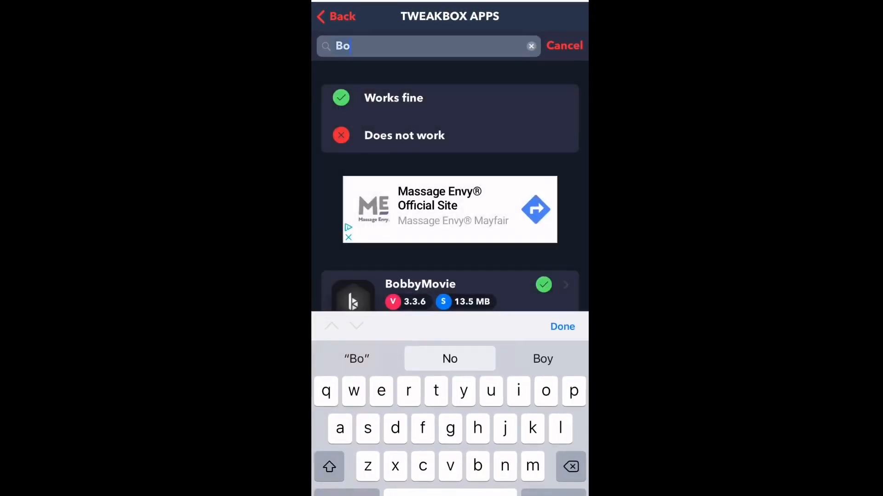
left_click(450, 293)
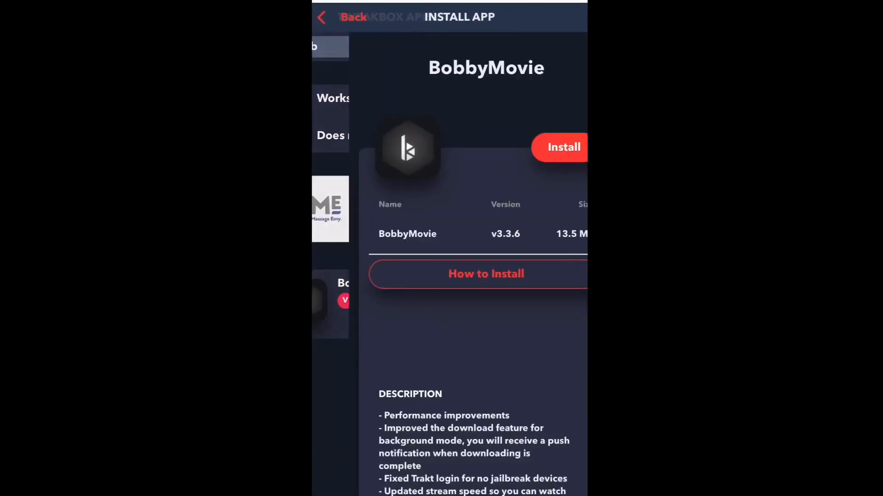
left_click(337, 17)
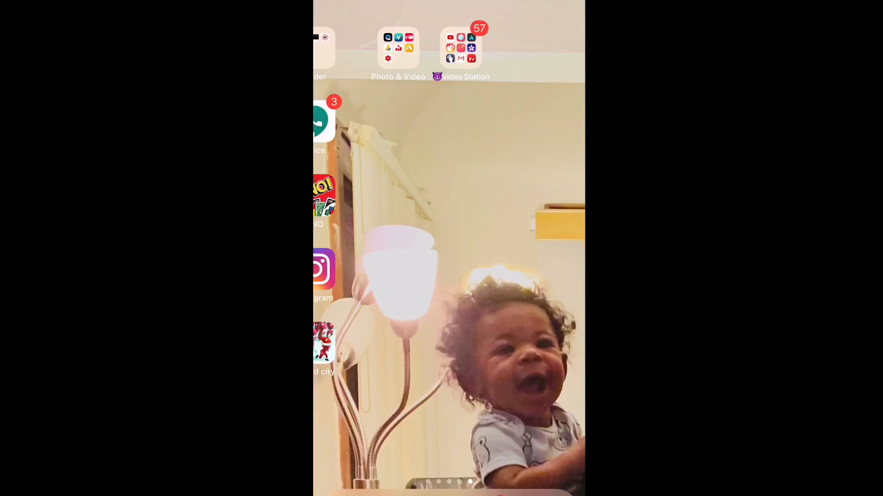
Return to the first Home Screen page listing Settings.
left_click(459, 48)
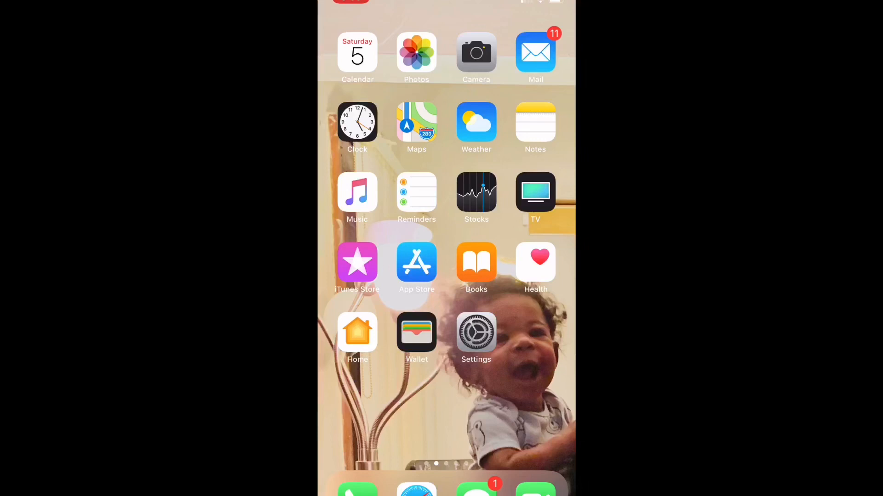
In Profiles & Device Management, inspect Wanhe Securities Co., Ltd. apps and the TweakBox profile, then go home.
left_click(476, 332)
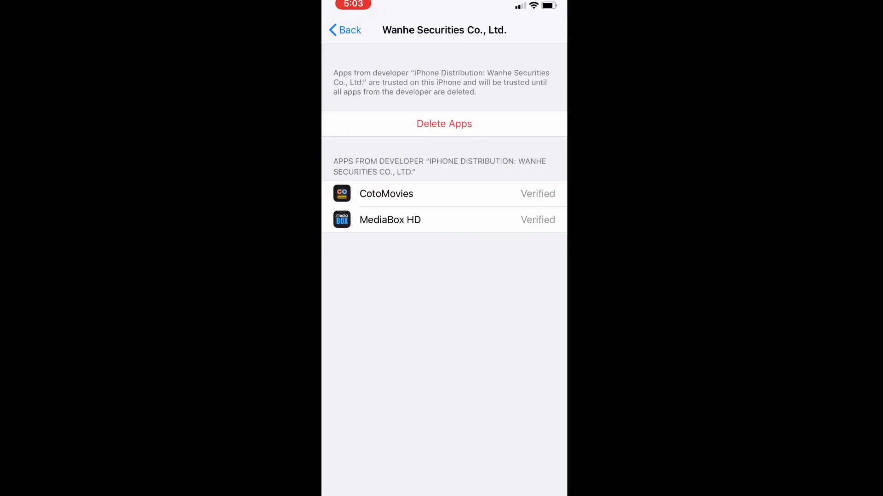
left_click(343, 30)
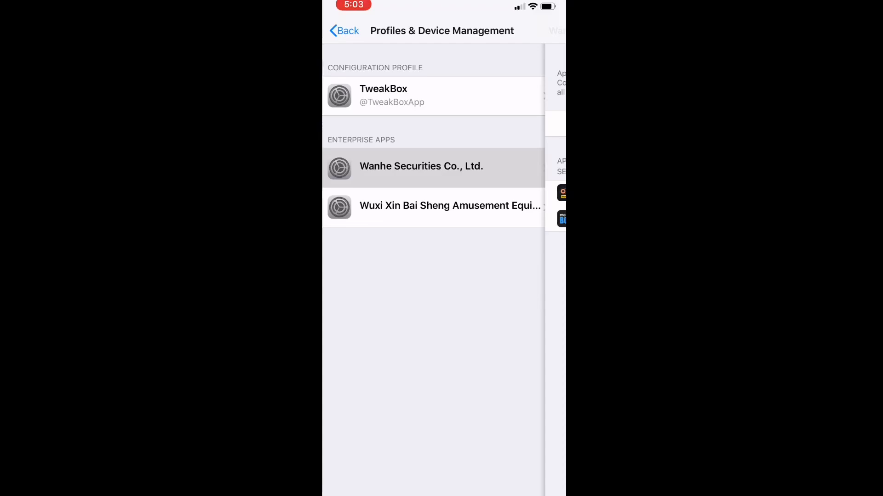
left_click(420, 167)
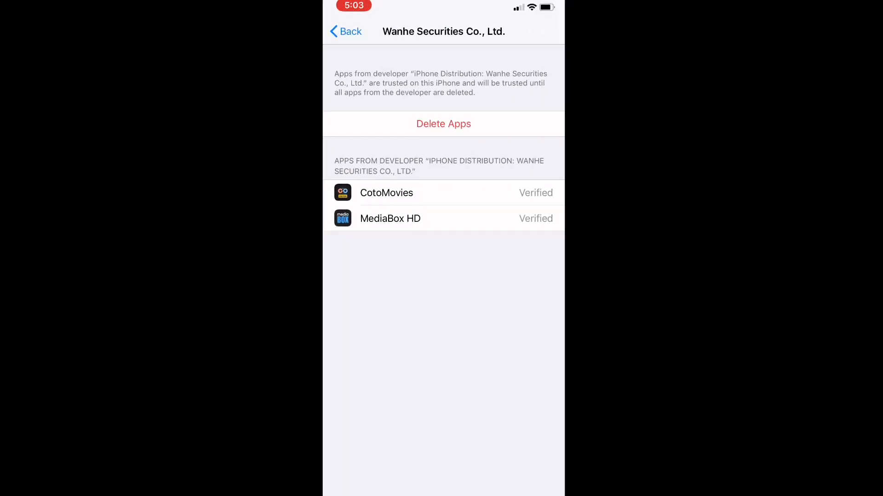
left_click(345, 31)
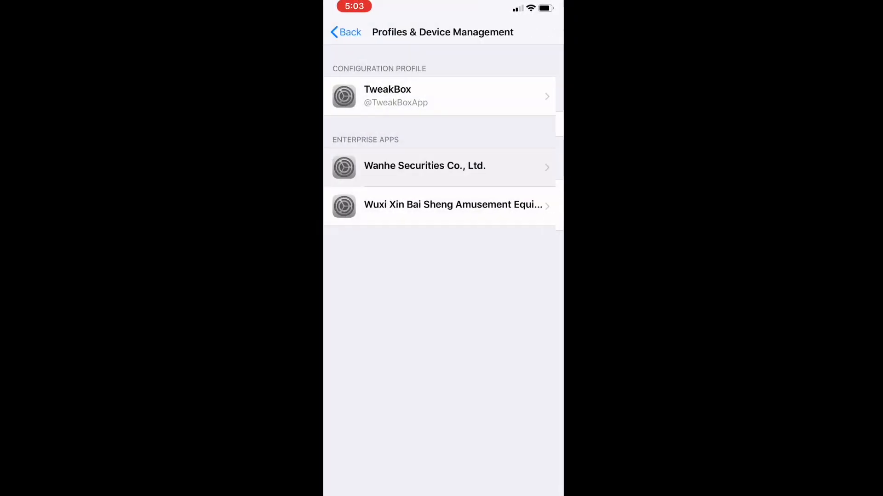
left_click(443, 95)
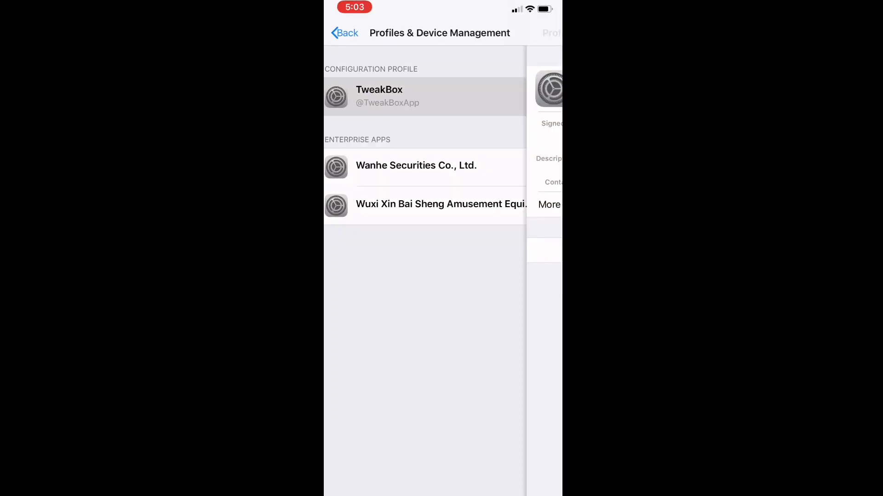
left_click(345, 33)
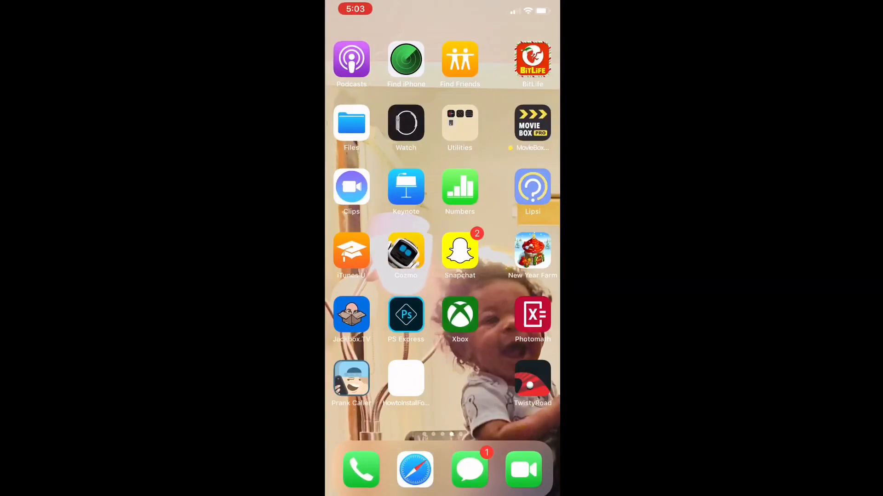
Swipe through Home Screen pages to locate the CotoMovies and MediaBox HD icons.
scroll("left", 3)
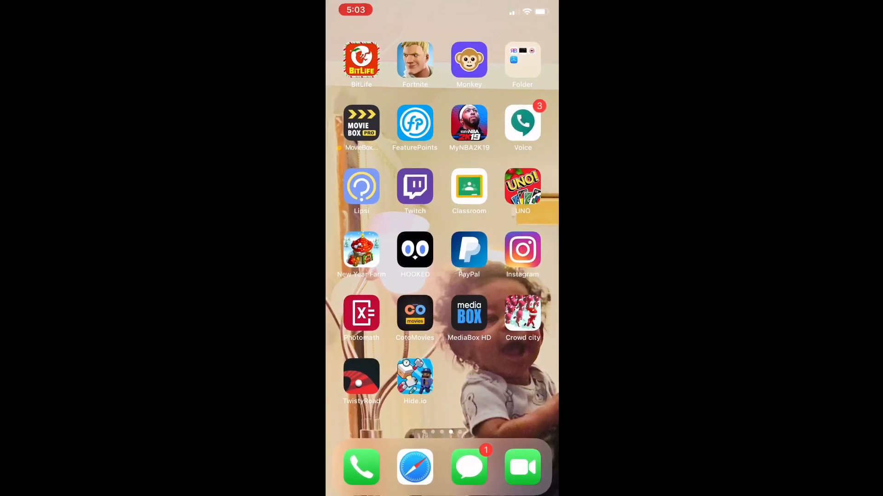
scroll("left", 3)
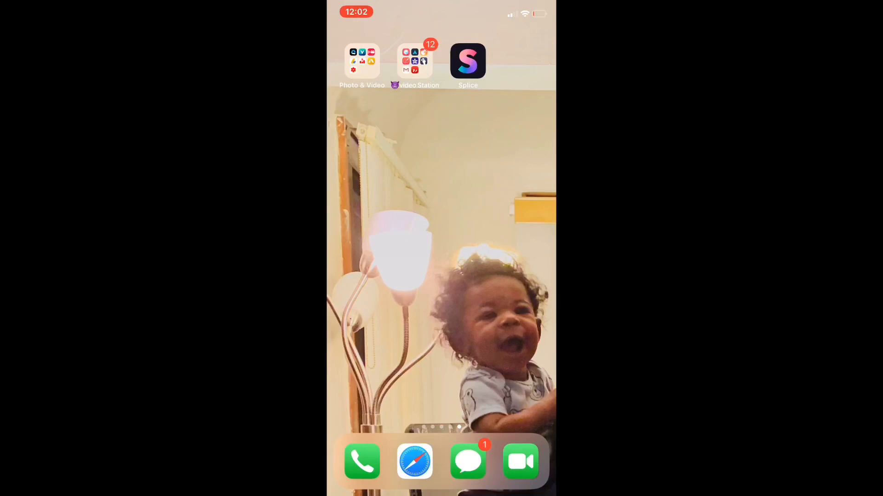
scroll("left", 3)
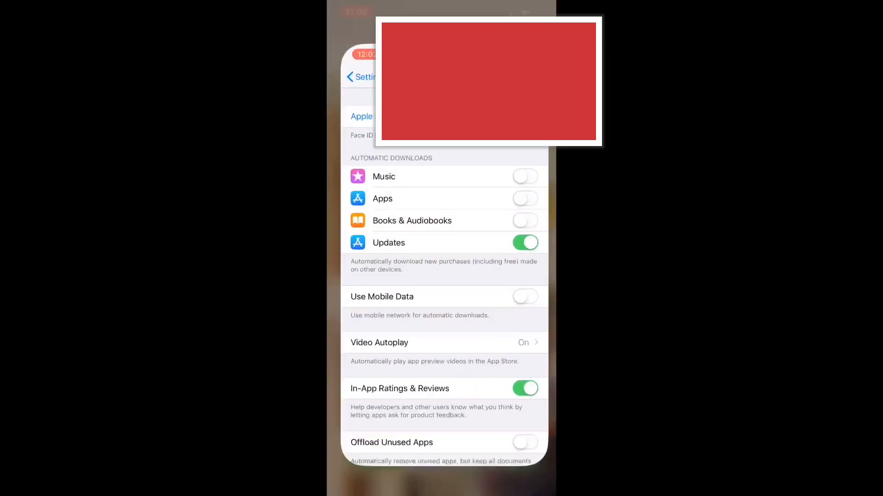
Browse Settings' General section, then reach Privacy > Advertising and return home.
left_click(358, 77)
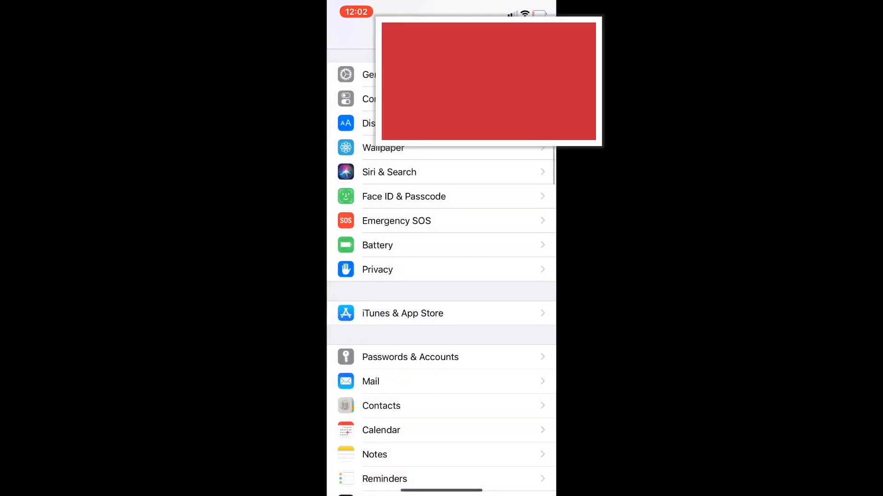
left_click(370, 75)
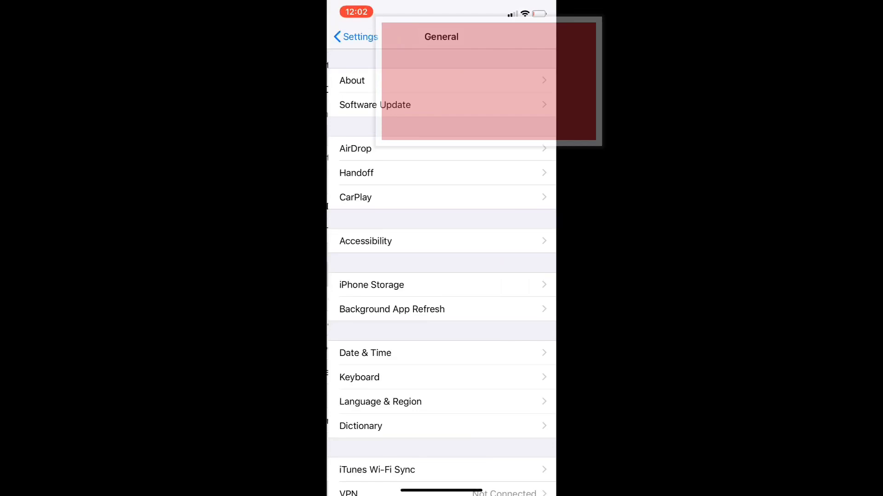
left_click(355, 37)
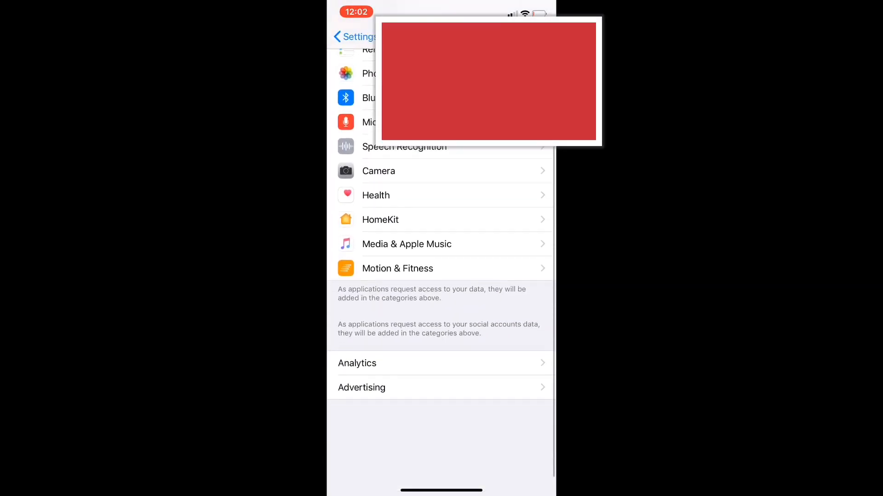
left_click(360, 387)
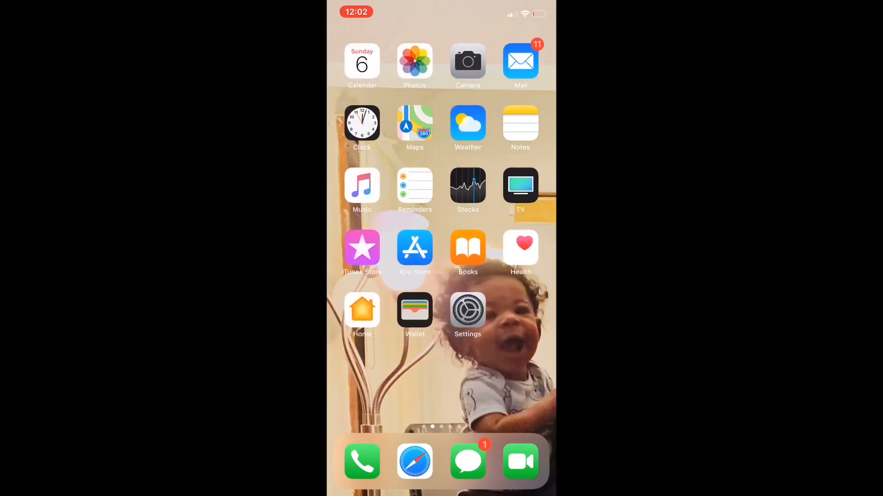
Swipe across Home Screen pages to the last one with the Photo & Video and video Station folders.
scroll("left", 3)
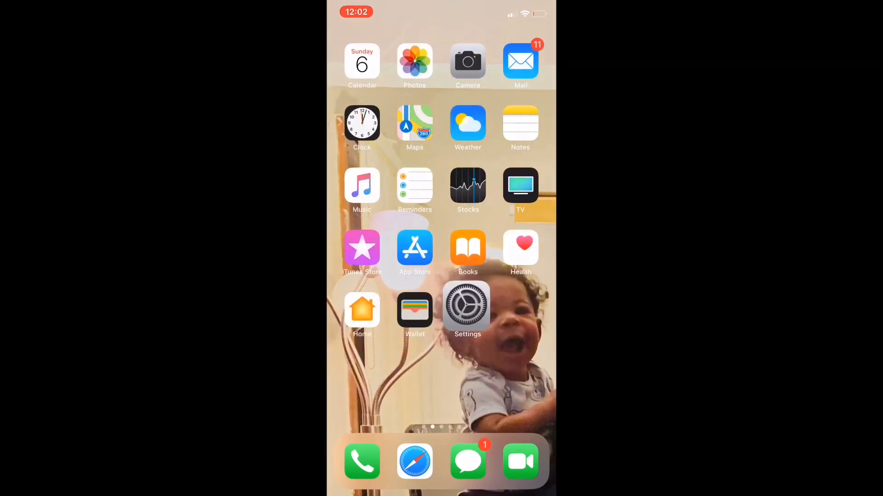
left_click(467, 309)
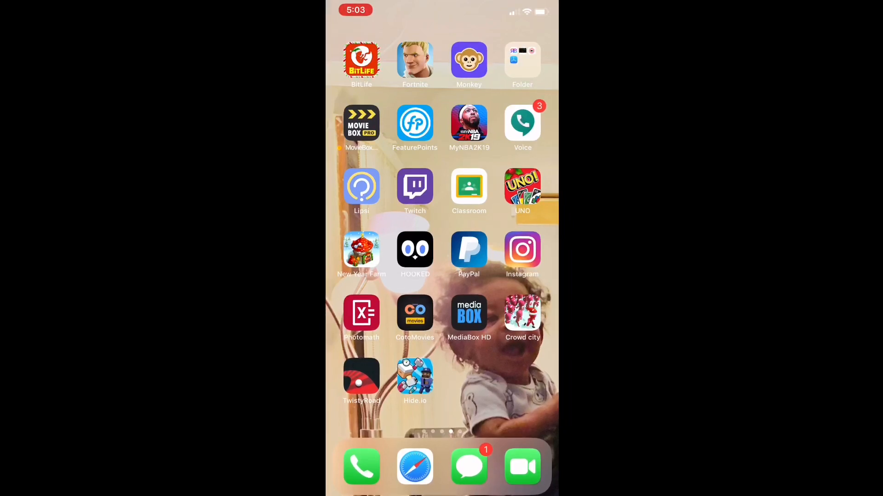
scroll("left", 3)
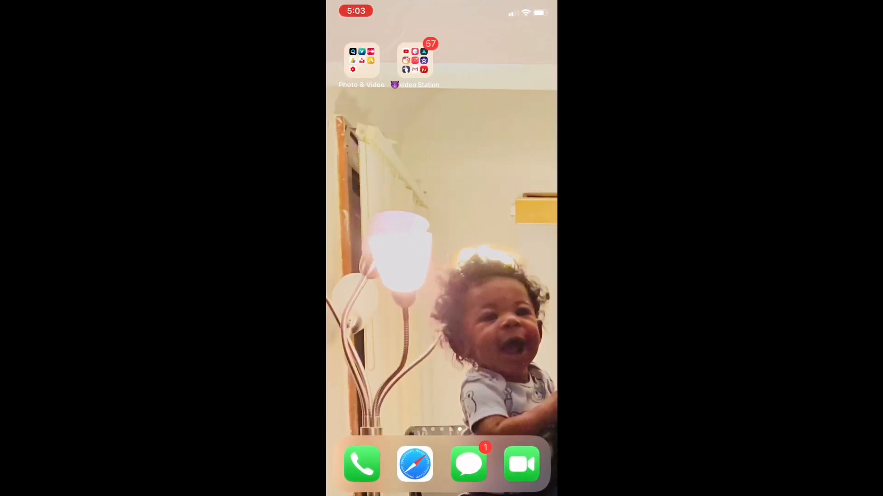